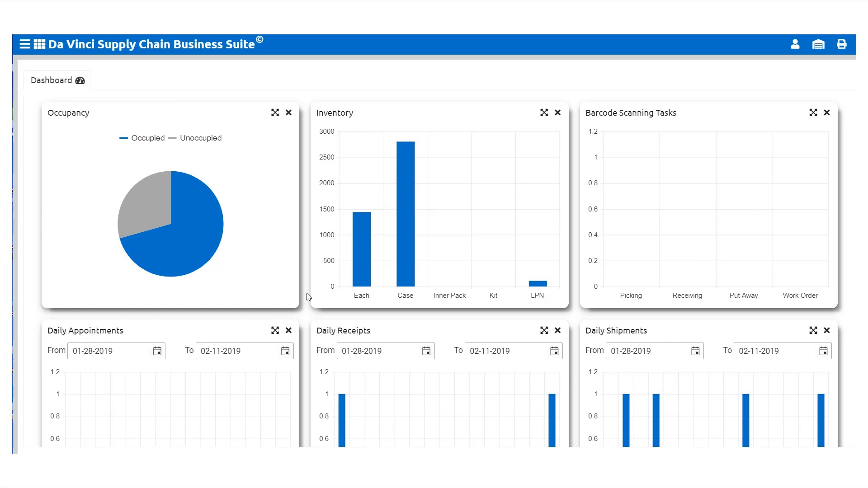
pyautogui.moveTo(283, 39)
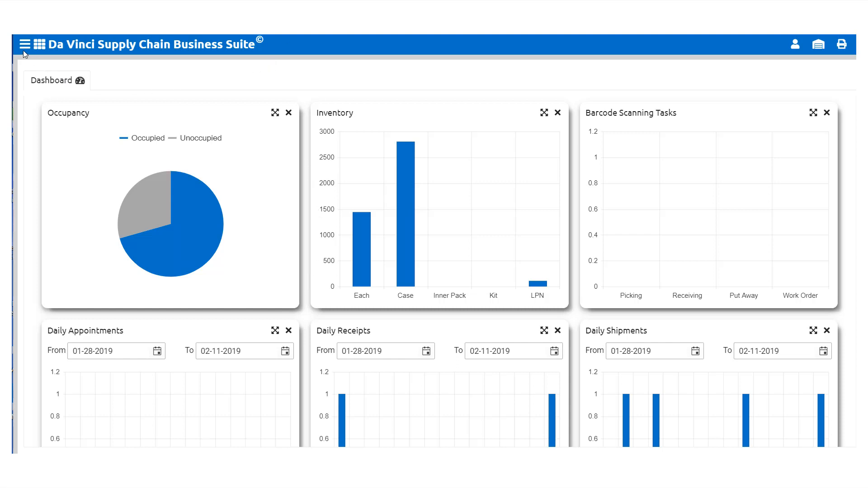
# Step: Open the Kits / BOM list from the Warehouse navigation menu
pyautogui.click(25, 45)
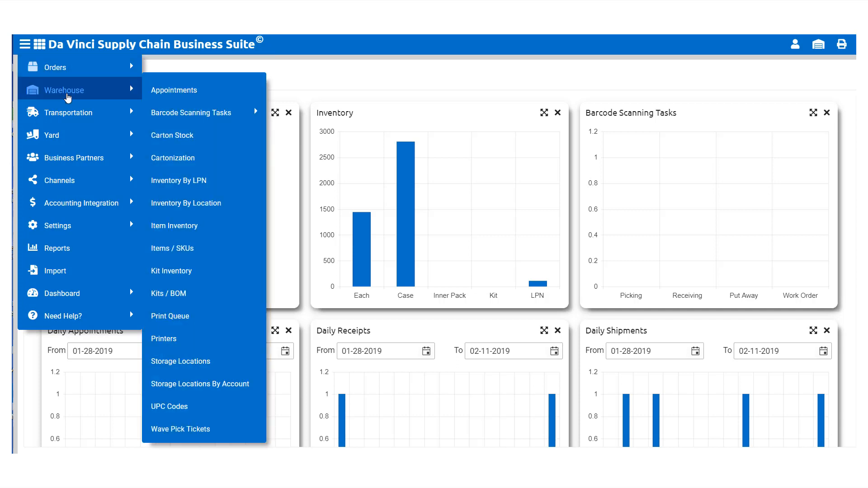
pyautogui.moveTo(172, 271)
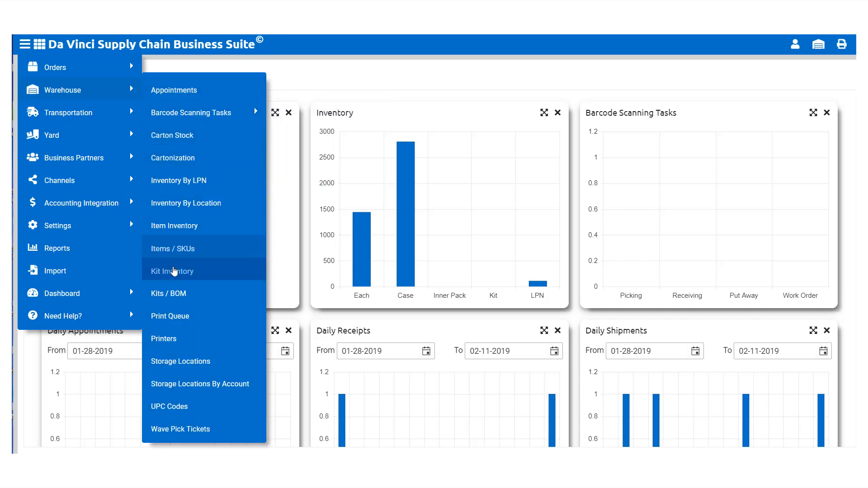
pyautogui.click(168, 293)
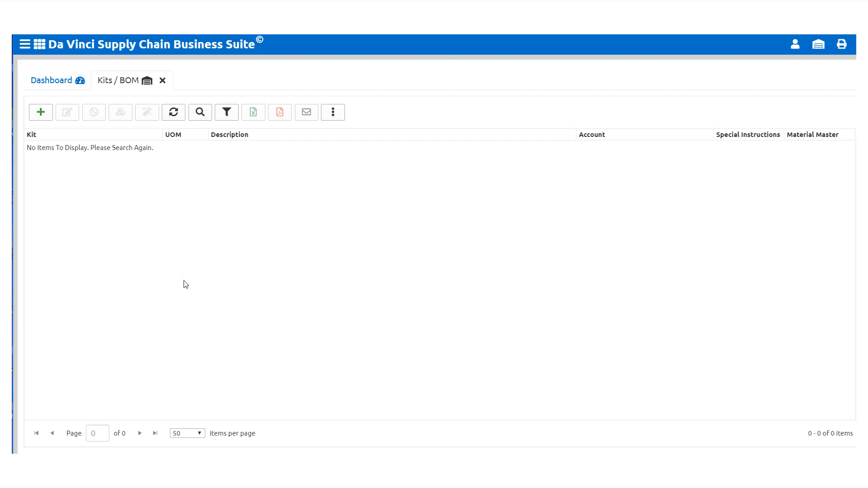
pyautogui.moveTo(94, 191)
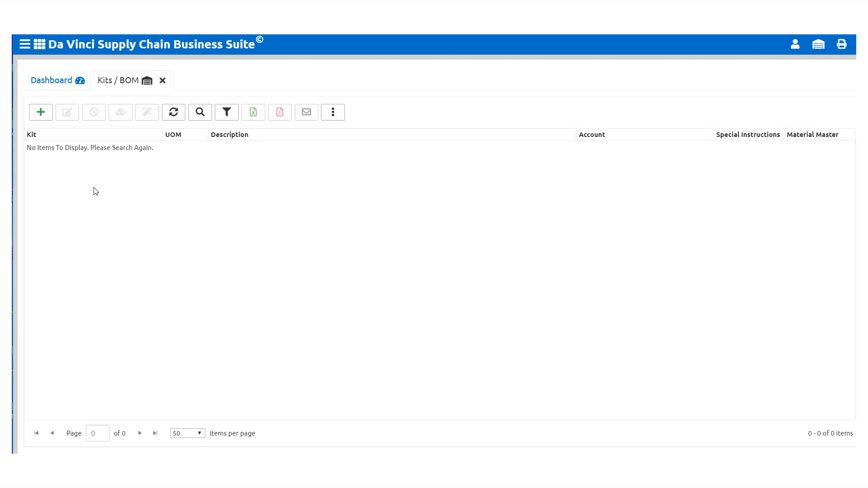
pyautogui.moveTo(41, 112)
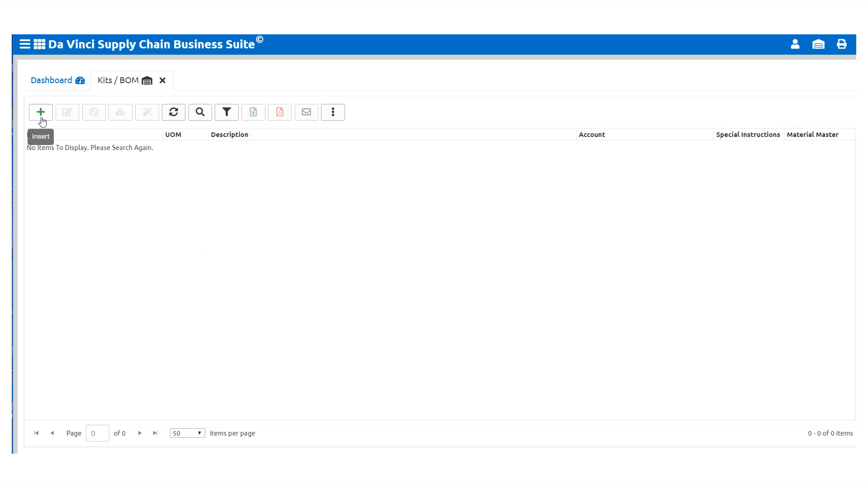
# Step: Create a Marvelous Green Gardens kit described PATIO TABLE SET with item code 4487632
pyautogui.click(40, 113)
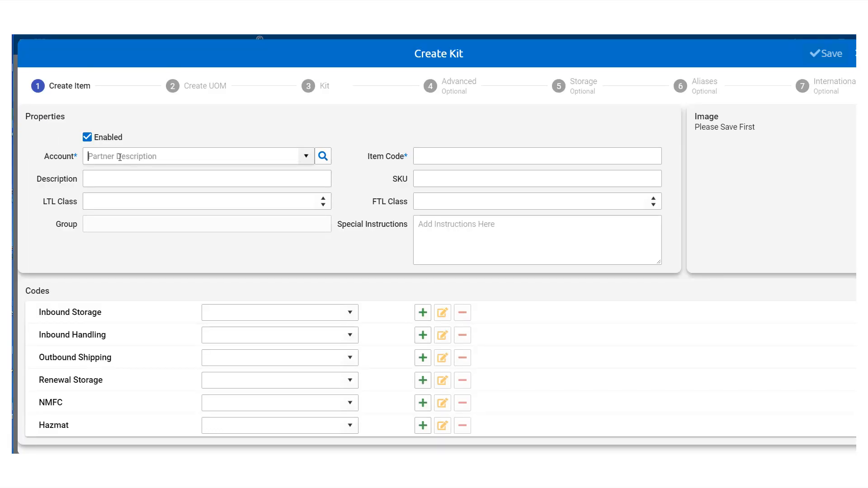
pyautogui.click(199, 156)
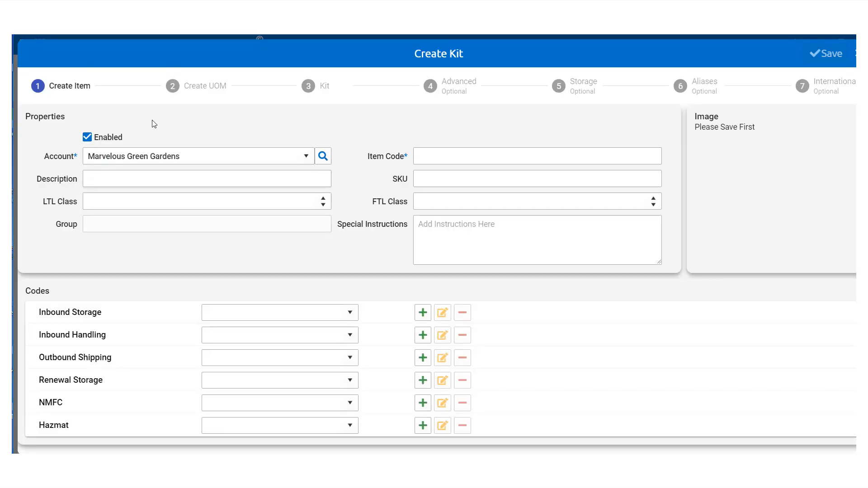
pyautogui.write('PATIO TABLE SET')
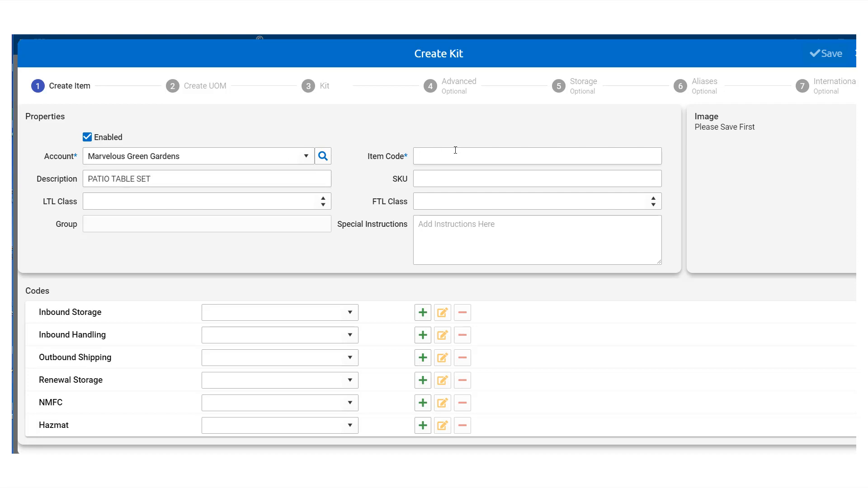
pyautogui.write('4487632')
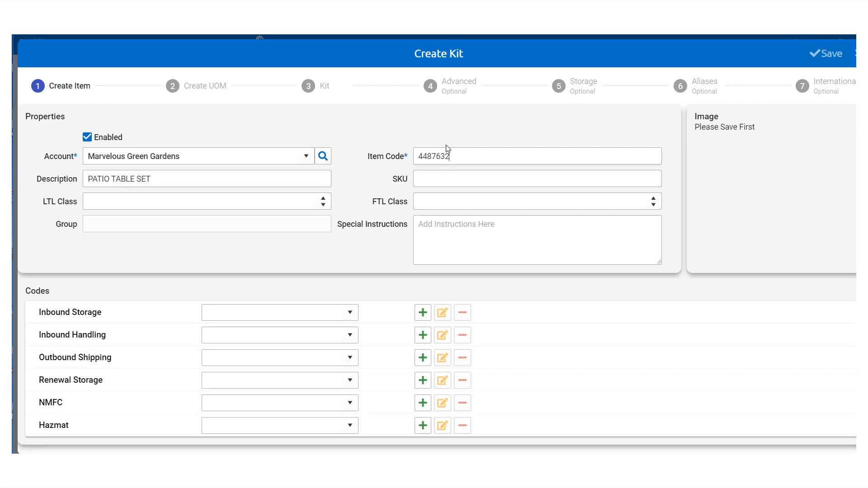
pyautogui.click(205, 86)
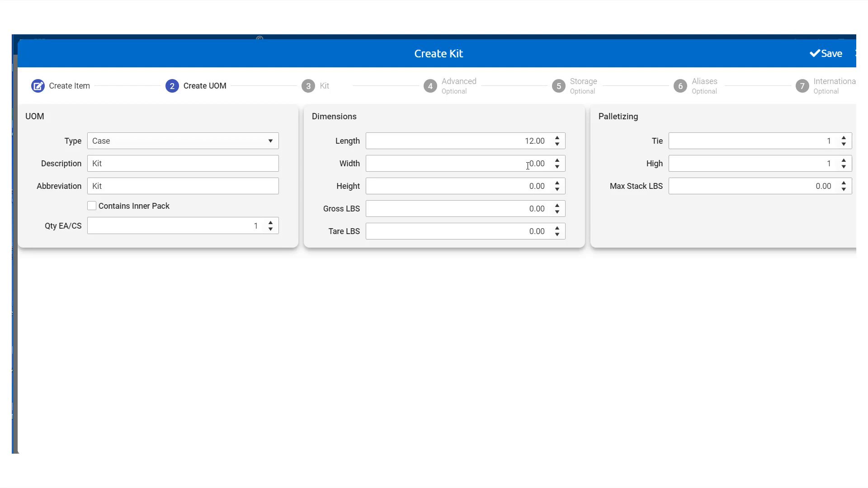
# Step: Enter case height 3 and gross weight 125 lbs for the 12 × 6 × 3 unit
pyautogui.write('3')
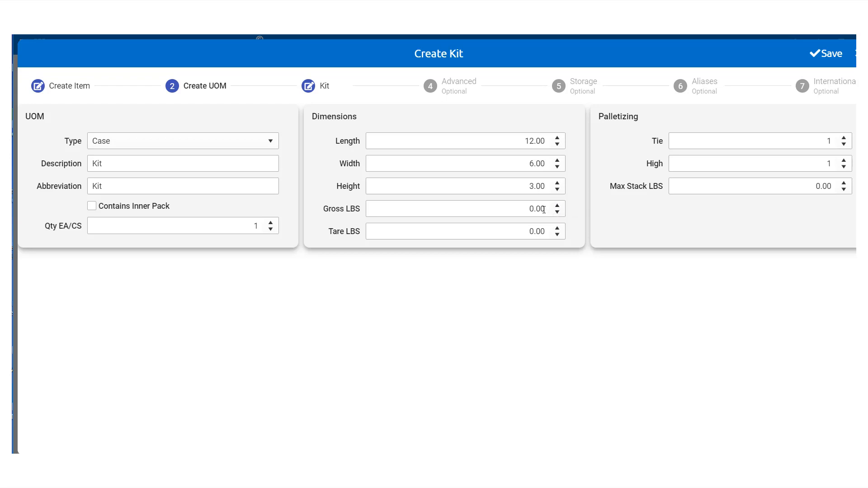
pyautogui.write('125')
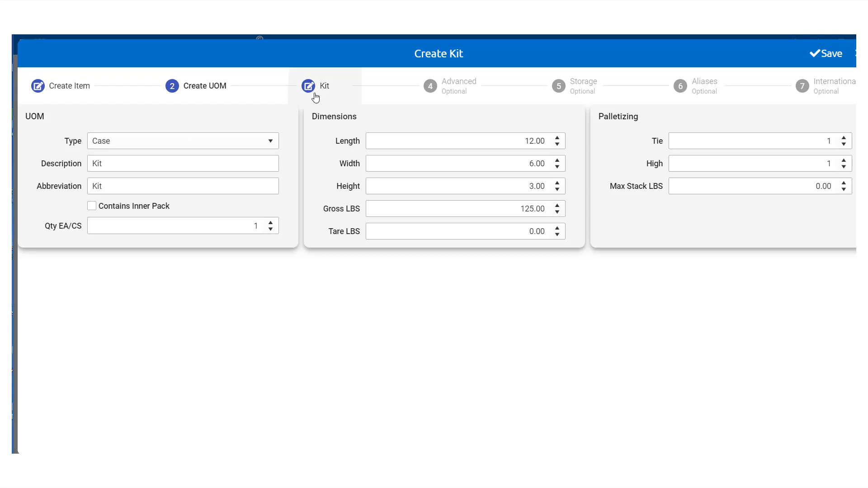
# Step: Add TABLE TOP (100121) as the first kit component, quantity 1
pyautogui.click(316, 86)
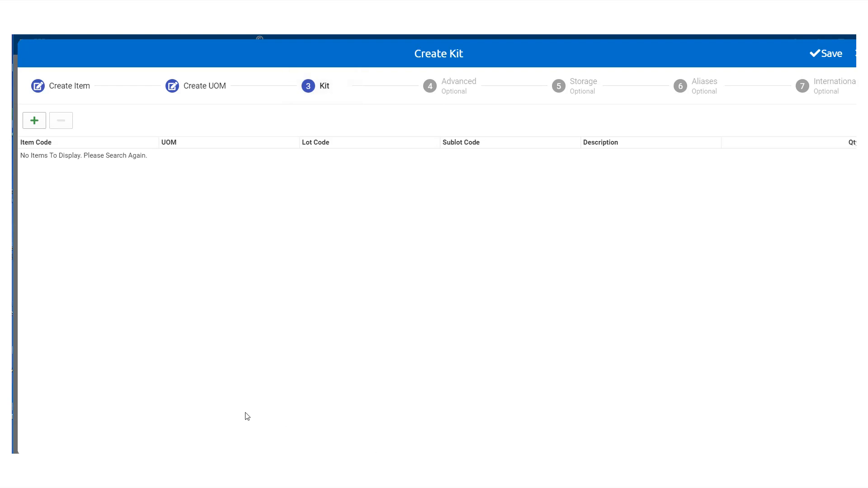
pyautogui.moveTo(120, 242)
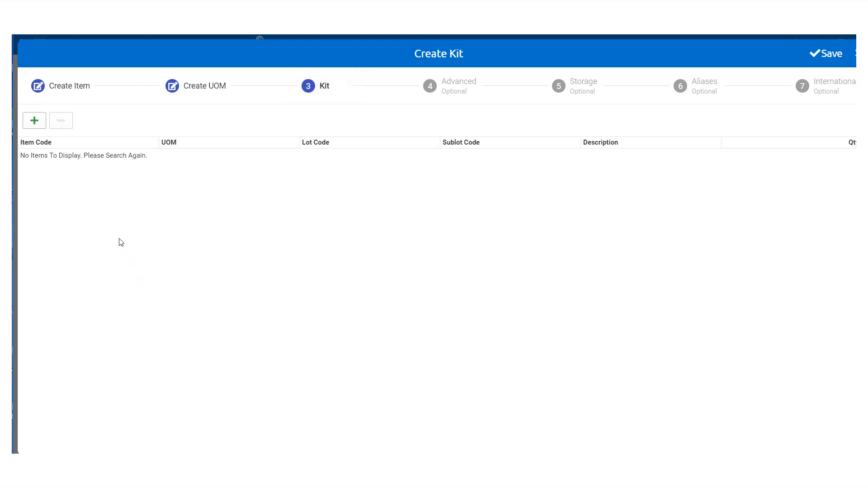
pyautogui.moveTo(35, 120)
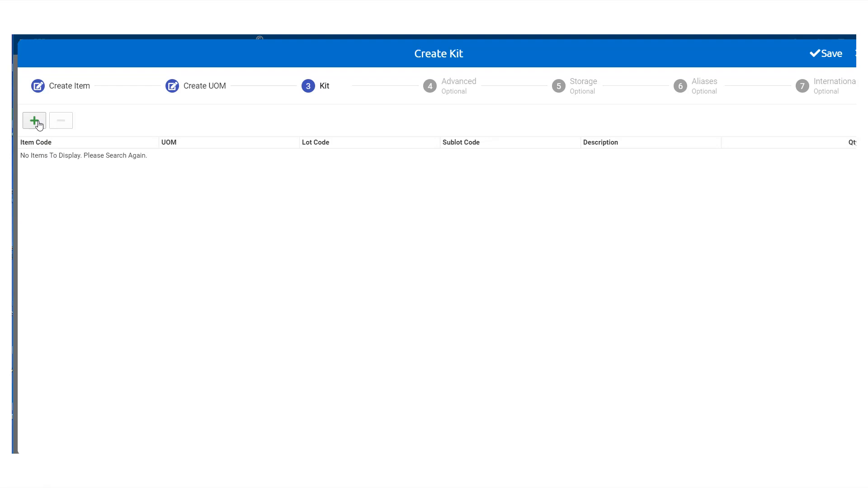
pyautogui.click(34, 121)
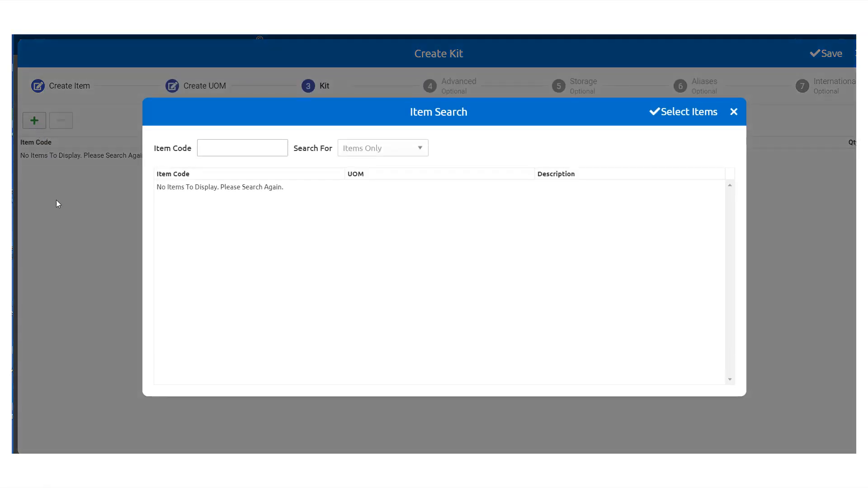
pyautogui.moveTo(219, 181)
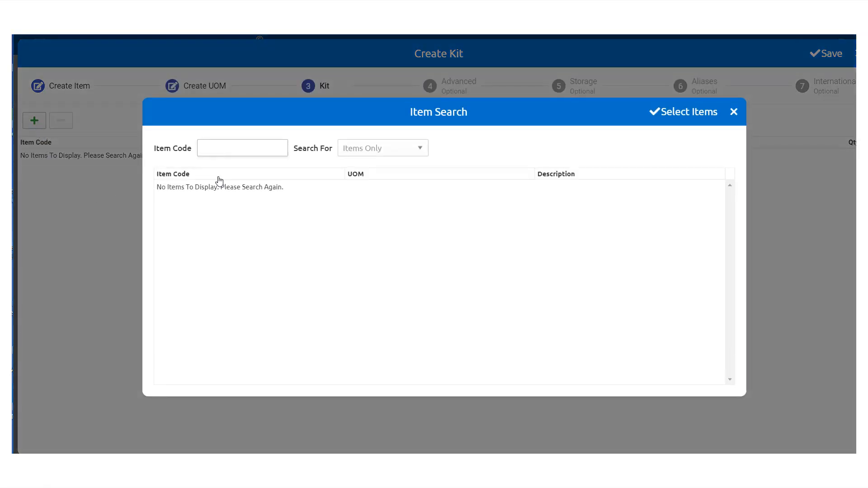
pyautogui.write('100')
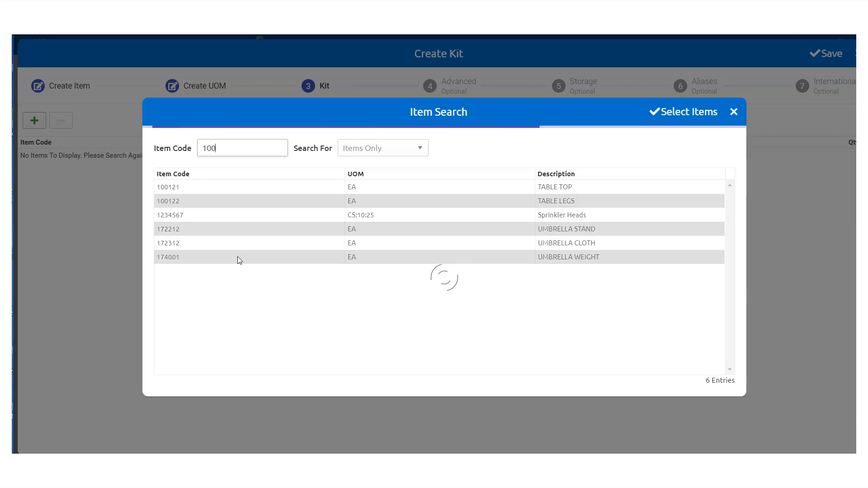
pyautogui.write('1')
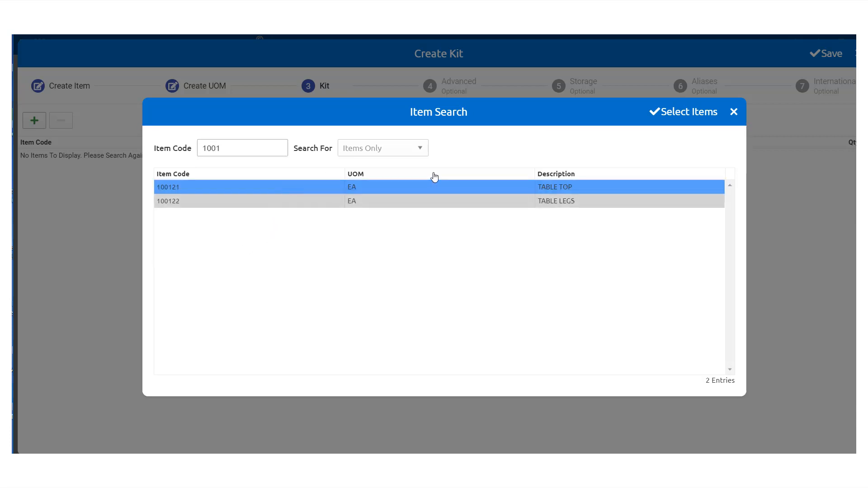
pyautogui.click(683, 112)
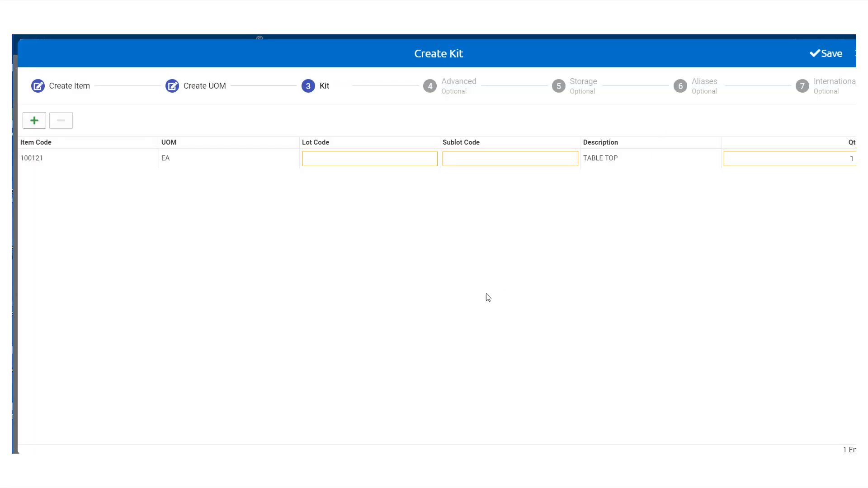
pyautogui.moveTo(209, 183)
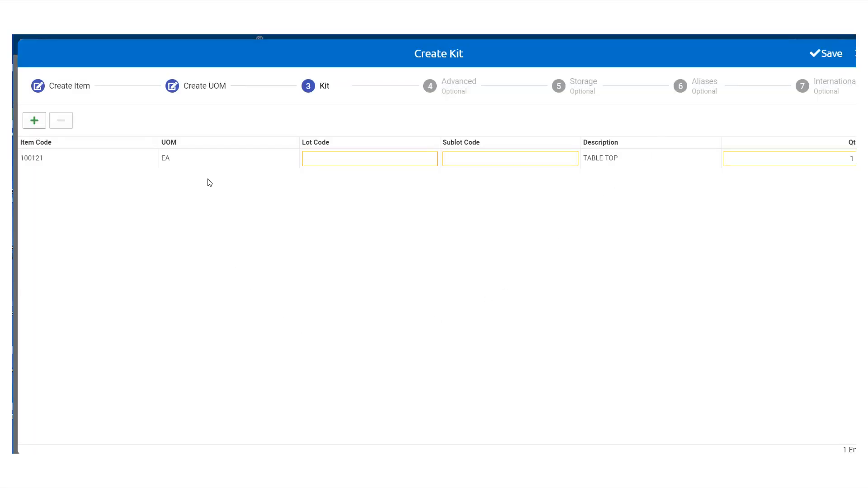
# Step: Add TABLE LEGS (100122) as a kit component with quantity 4
pyautogui.click(34, 120)
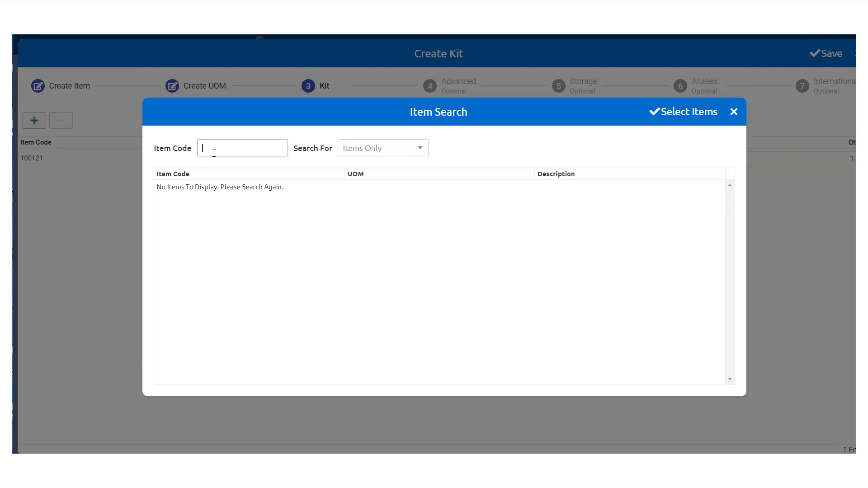
pyautogui.write('100122')
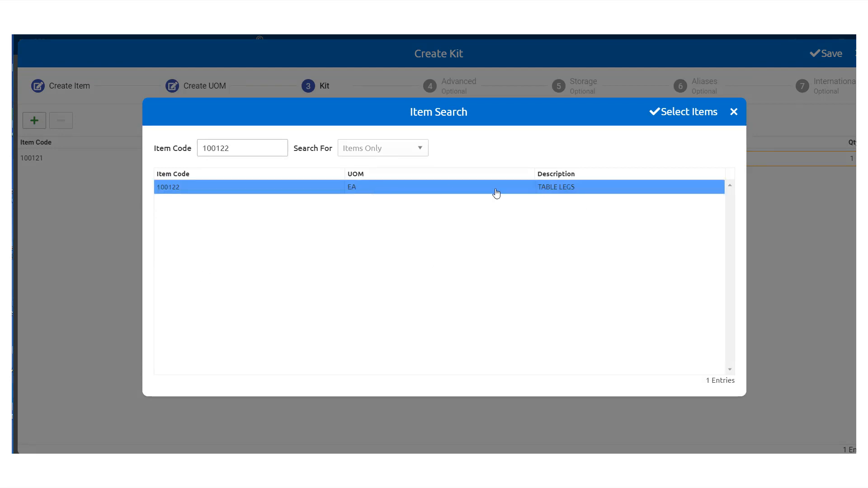
pyautogui.click(682, 111)
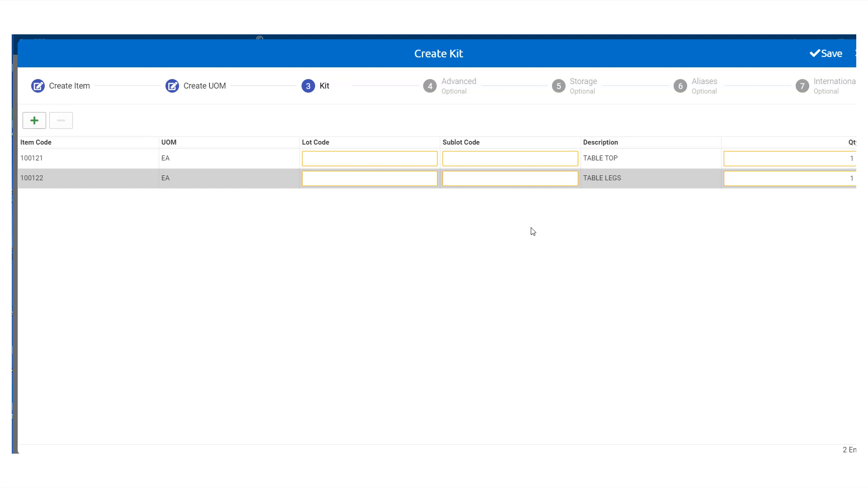
pyautogui.click(789, 178)
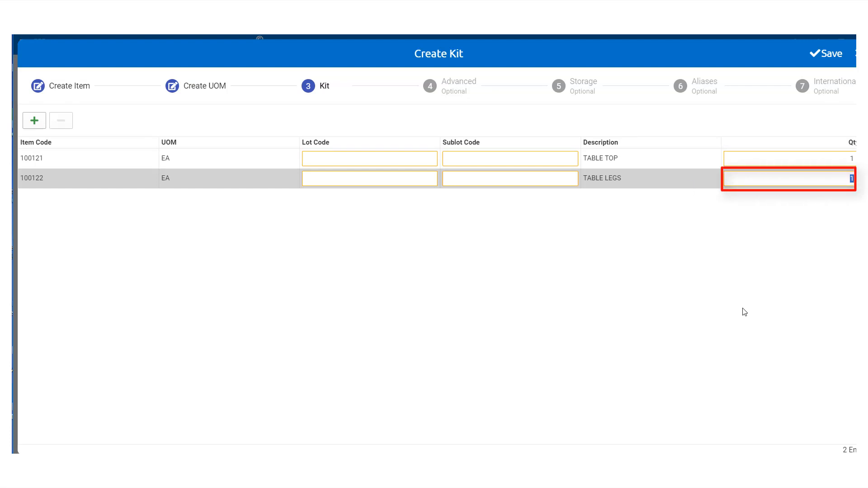
pyautogui.write('4')
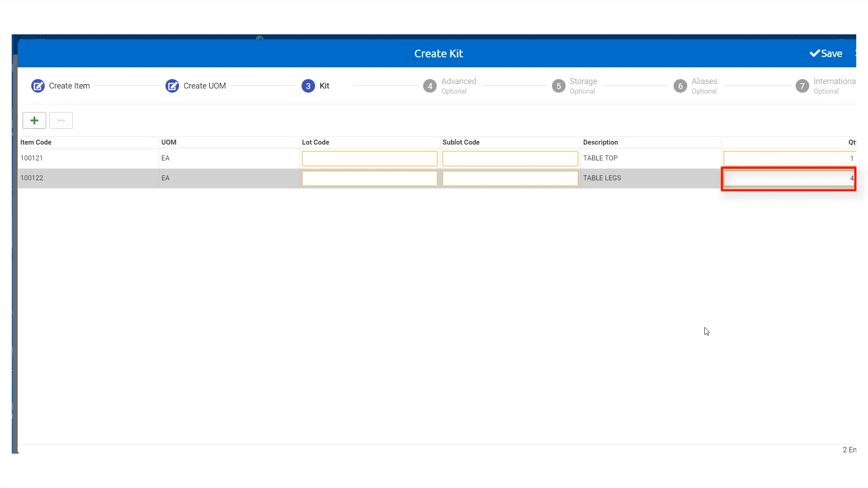
pyautogui.moveTo(34, 121)
pyautogui.write('481')
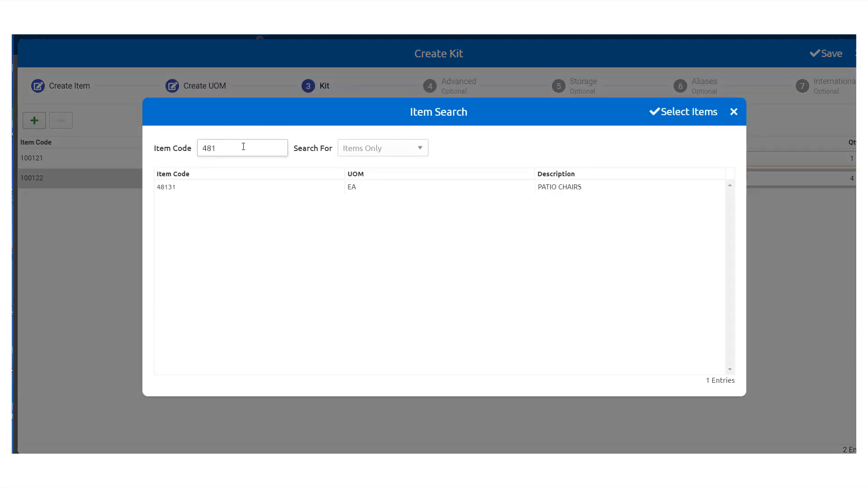
# Step: Add PATIO CHAIRS (quantity 8) and UMBRELLA STAND to the kit components
pyautogui.click(683, 112)
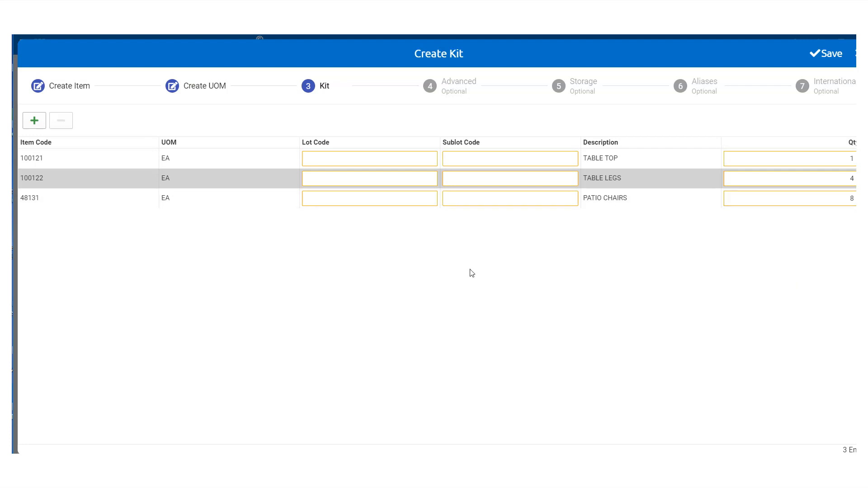
pyautogui.click(34, 120)
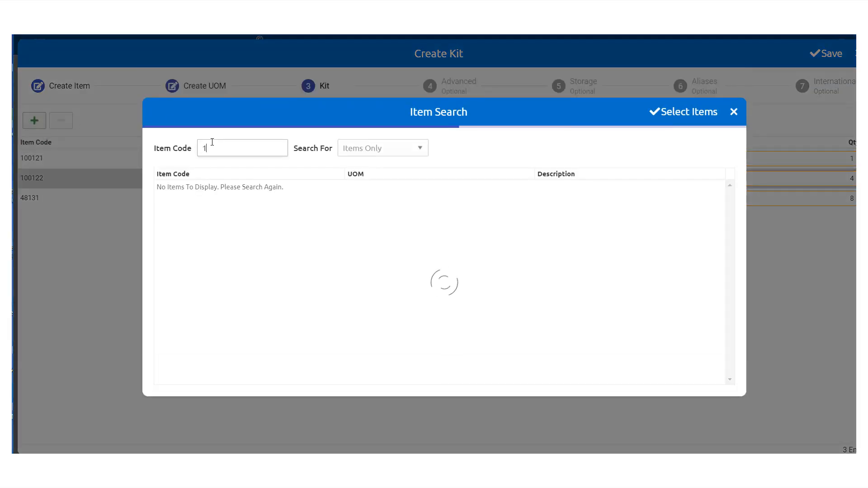
pyautogui.click(682, 112)
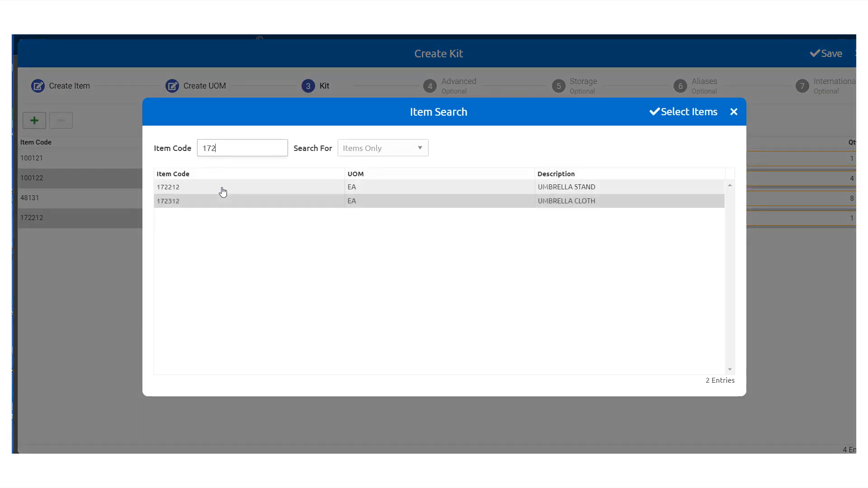
# Step: Add UMBRELLA CLOTH and UMBRELLA WEIGHT components, then save the kit
pyautogui.click(684, 112)
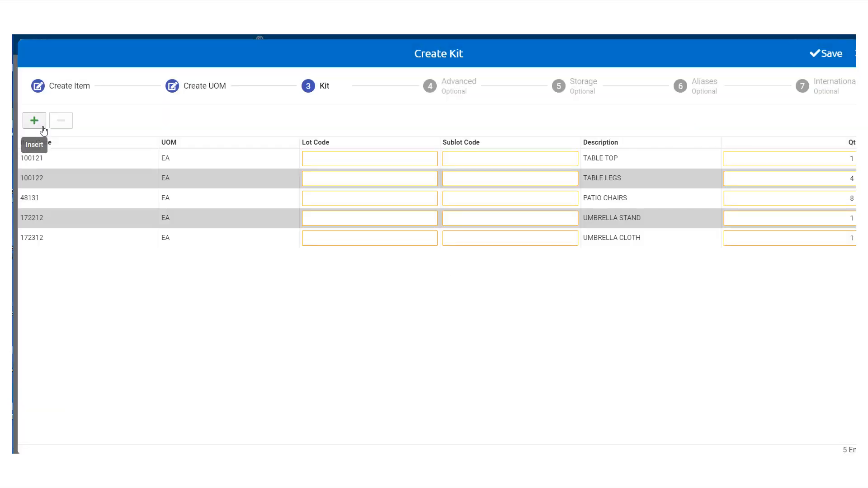
pyautogui.click(34, 121)
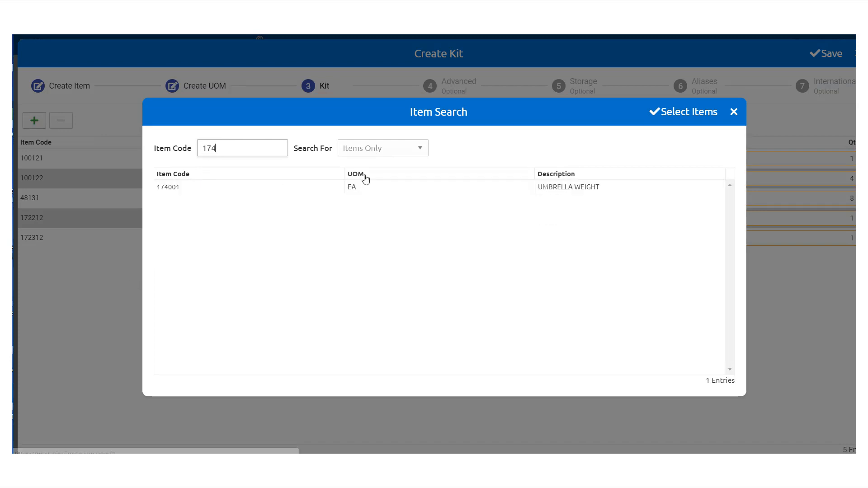
pyautogui.click(683, 112)
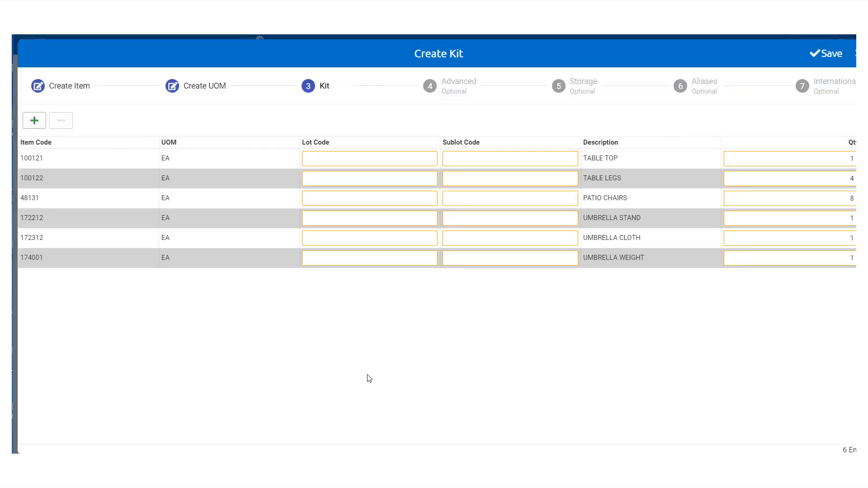
pyautogui.click(826, 54)
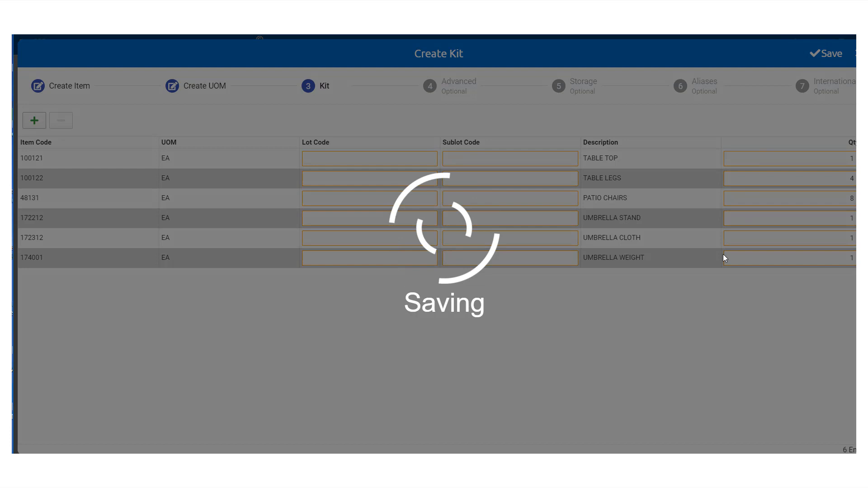